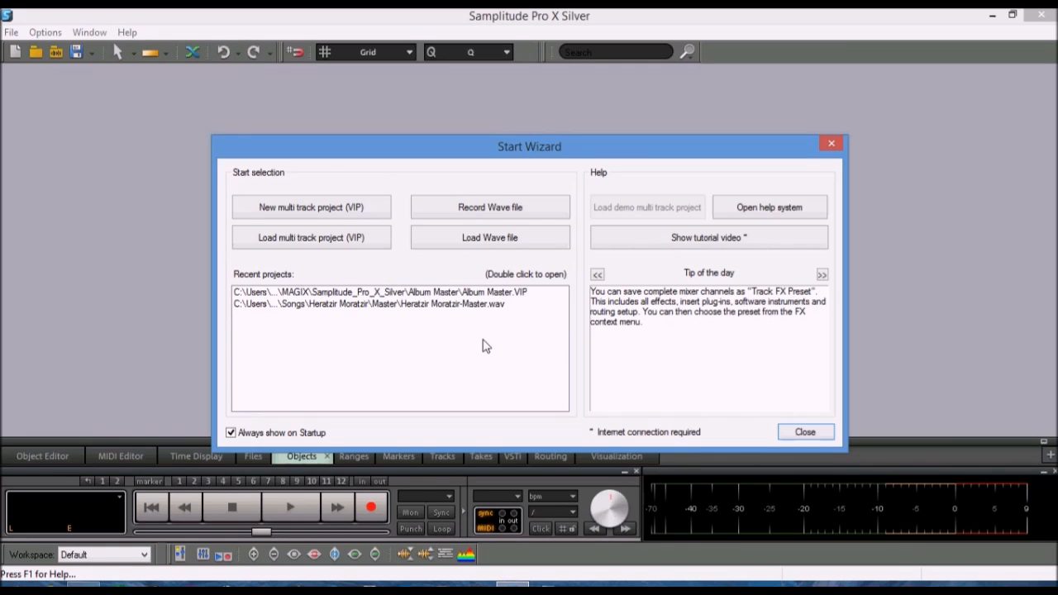
mouse_move(337, 322)
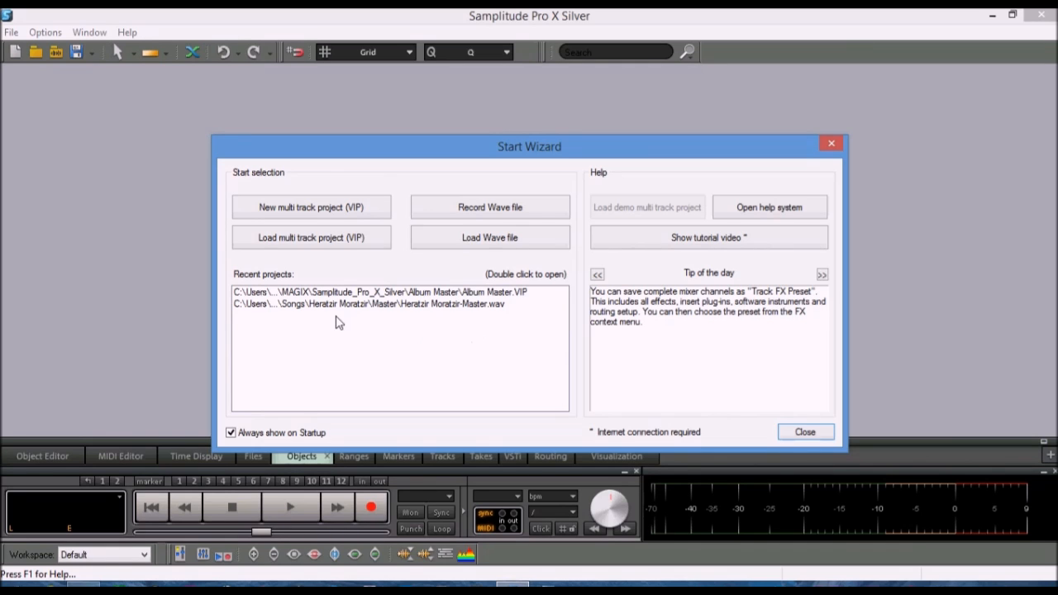
mouse_move(397, 299)
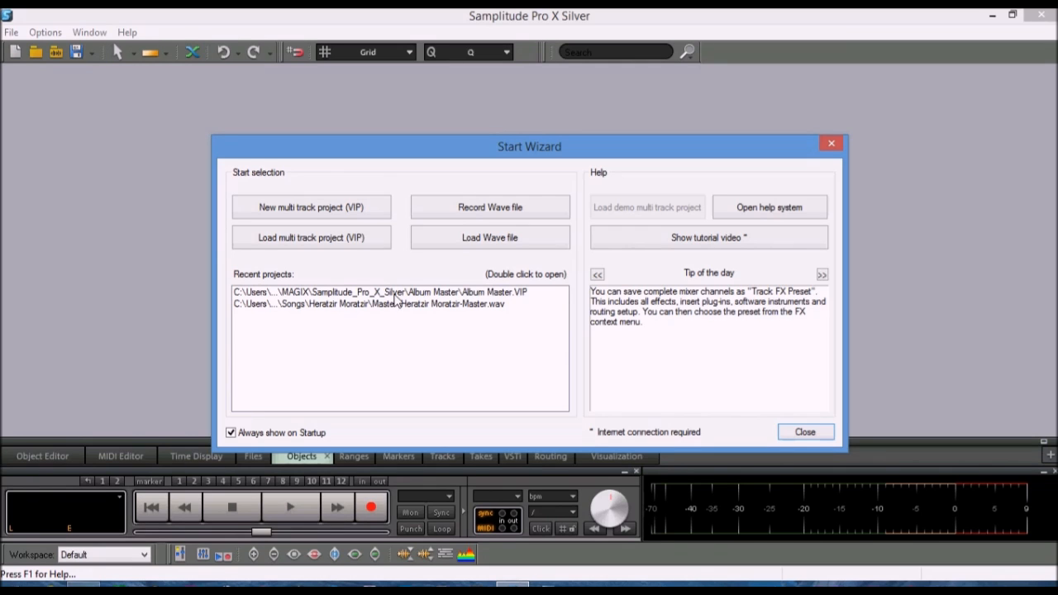
mouse_move(396, 321)
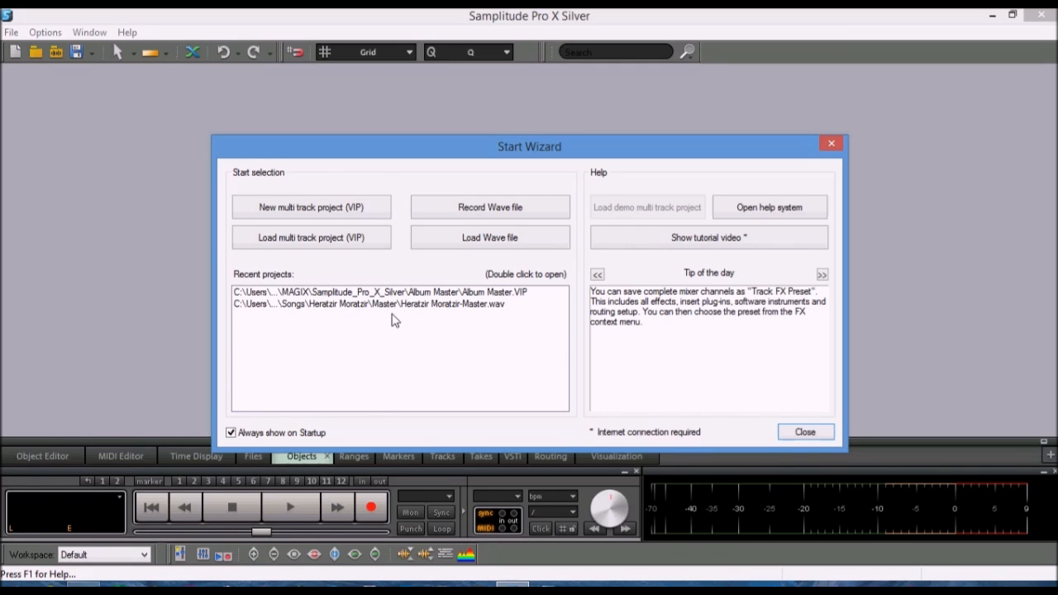
mouse_move(287, 316)
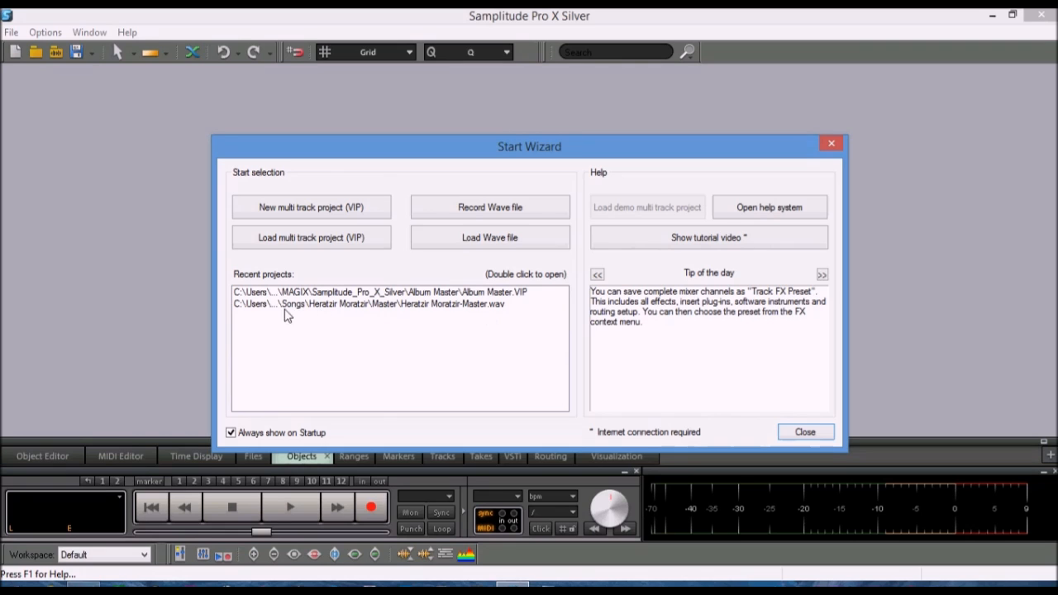
mouse_move(397, 316)
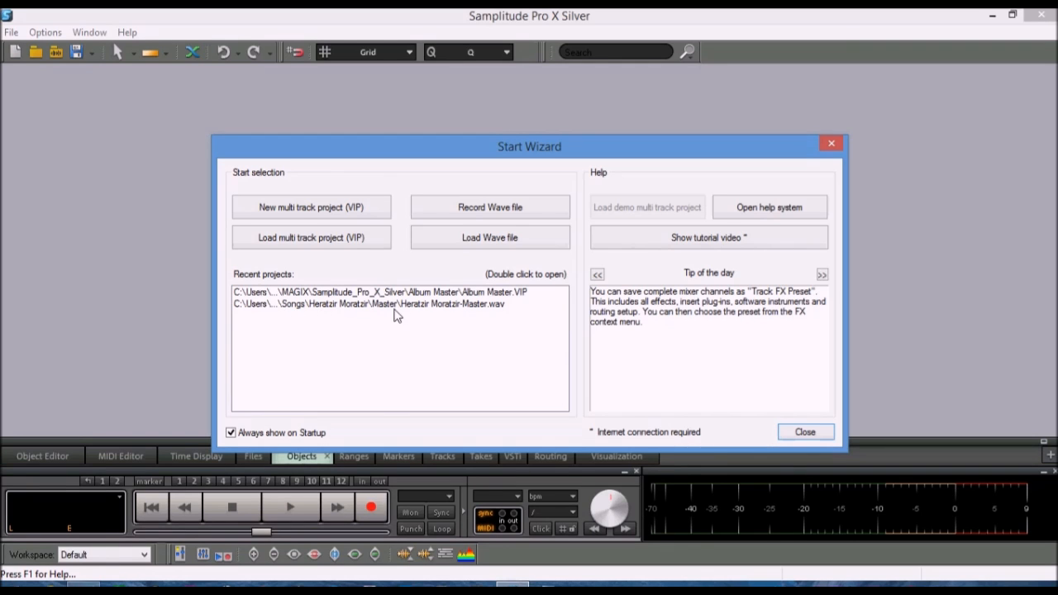
mouse_move(431, 310)
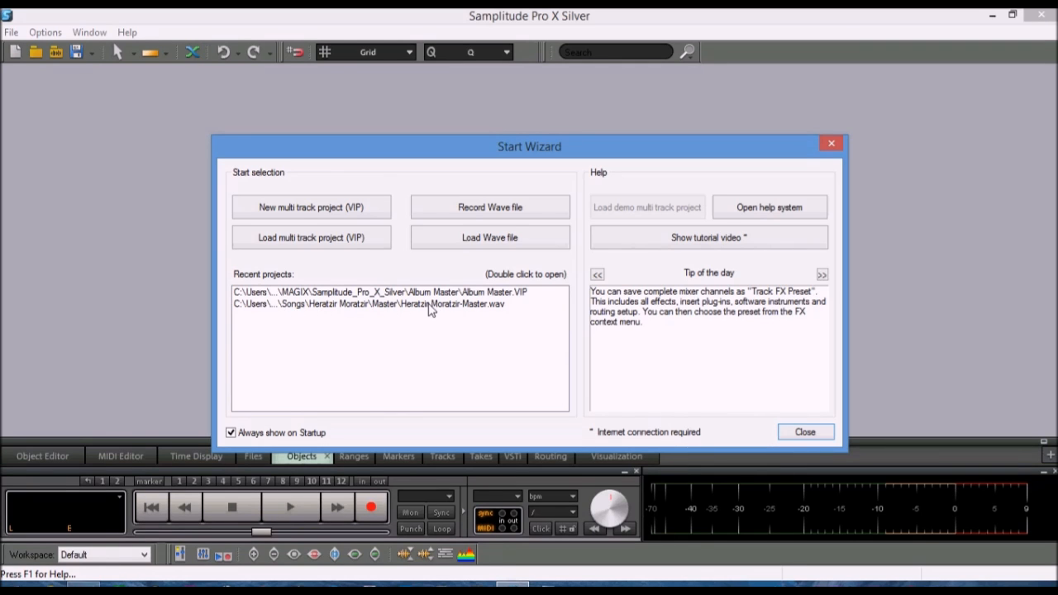
mouse_move(422, 298)
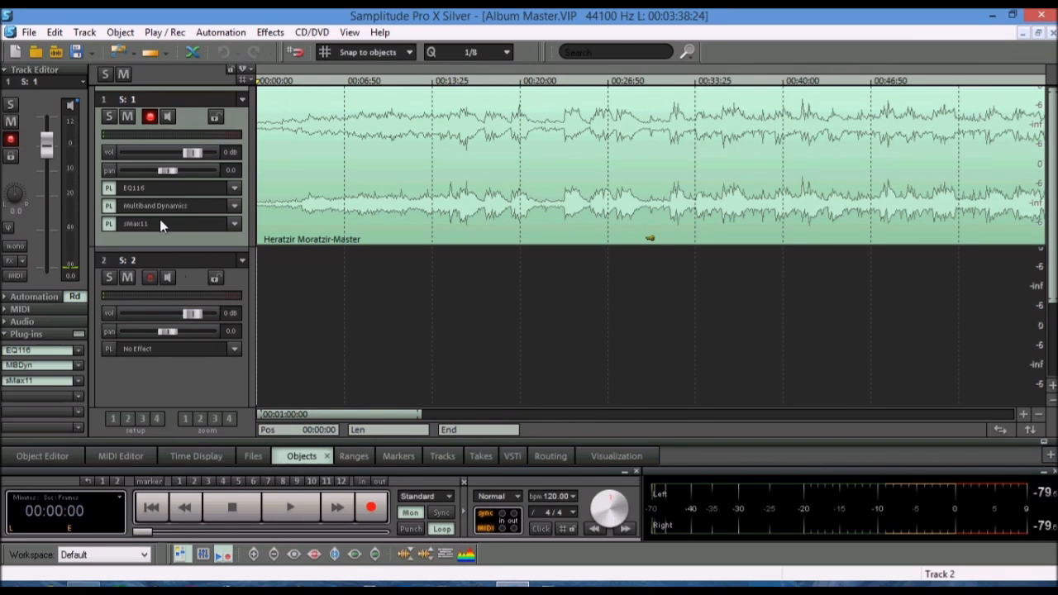
mouse_move(186, 351)
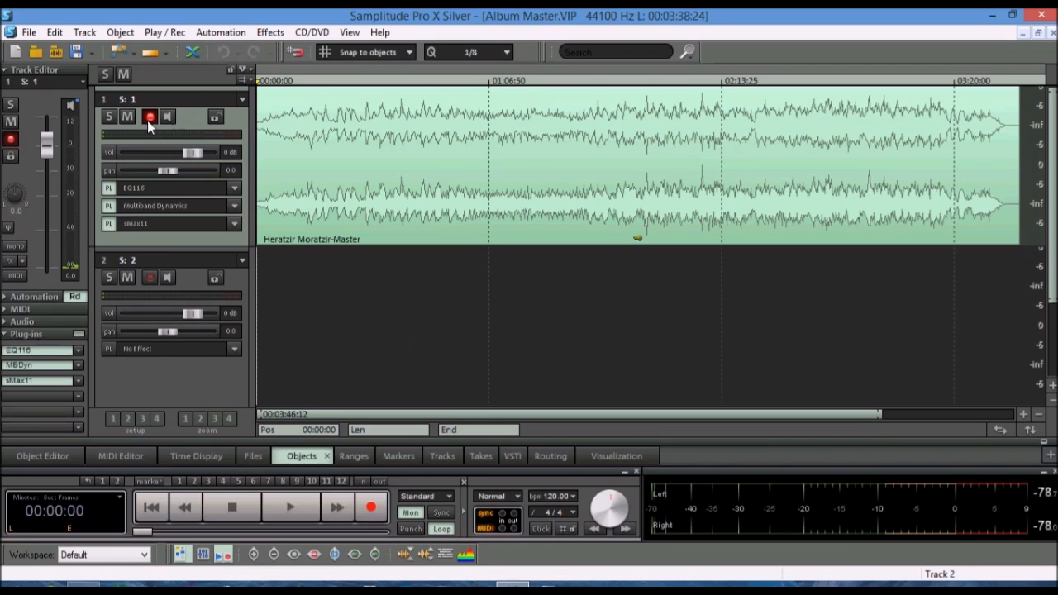
Switch off record arming on track 1 of the Album Master project
click(150, 115)
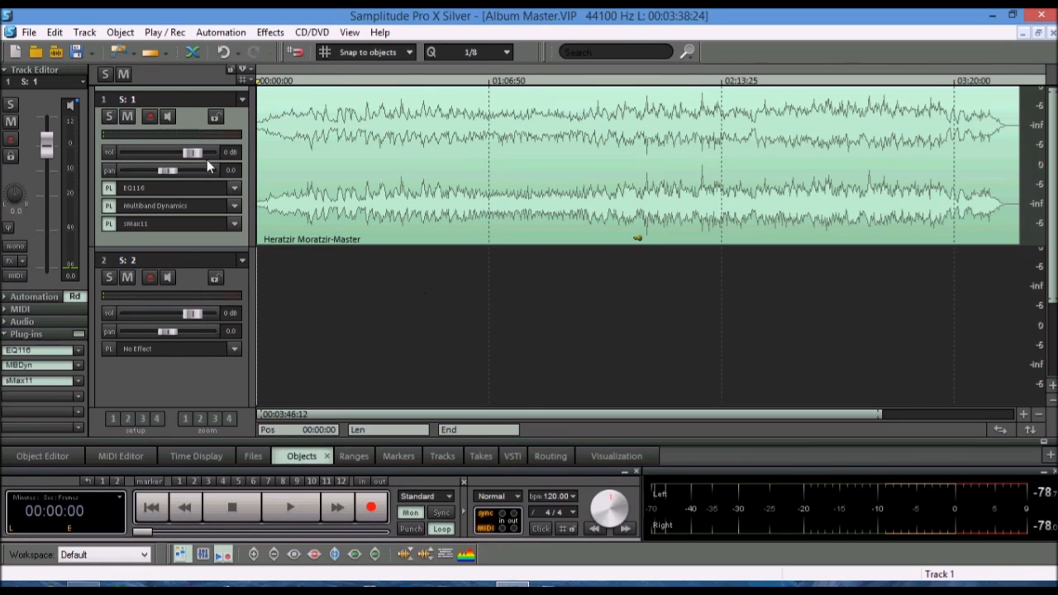
mouse_move(984, 178)
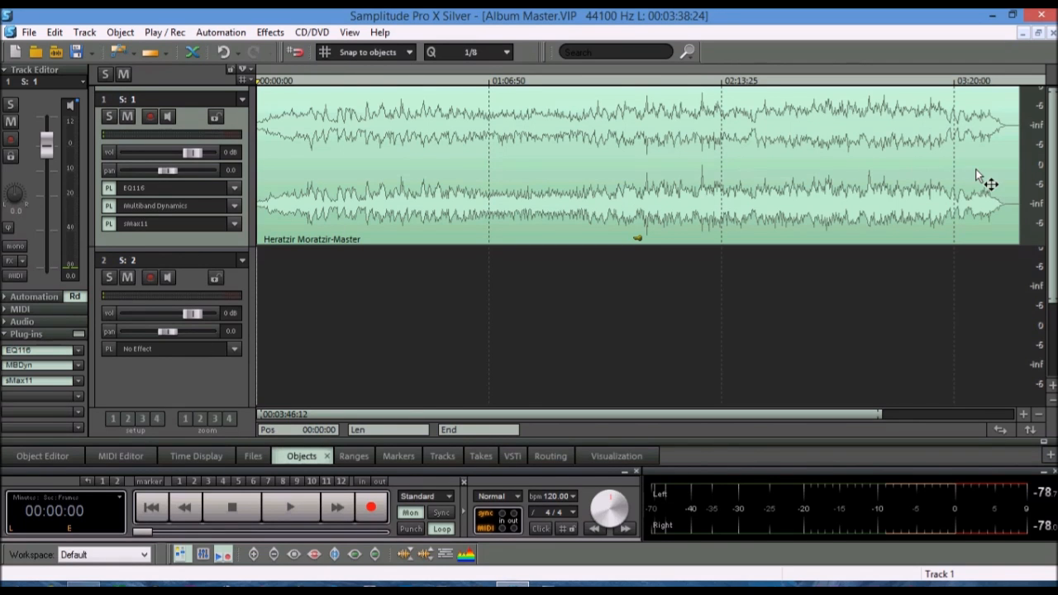
mouse_move(27, 161)
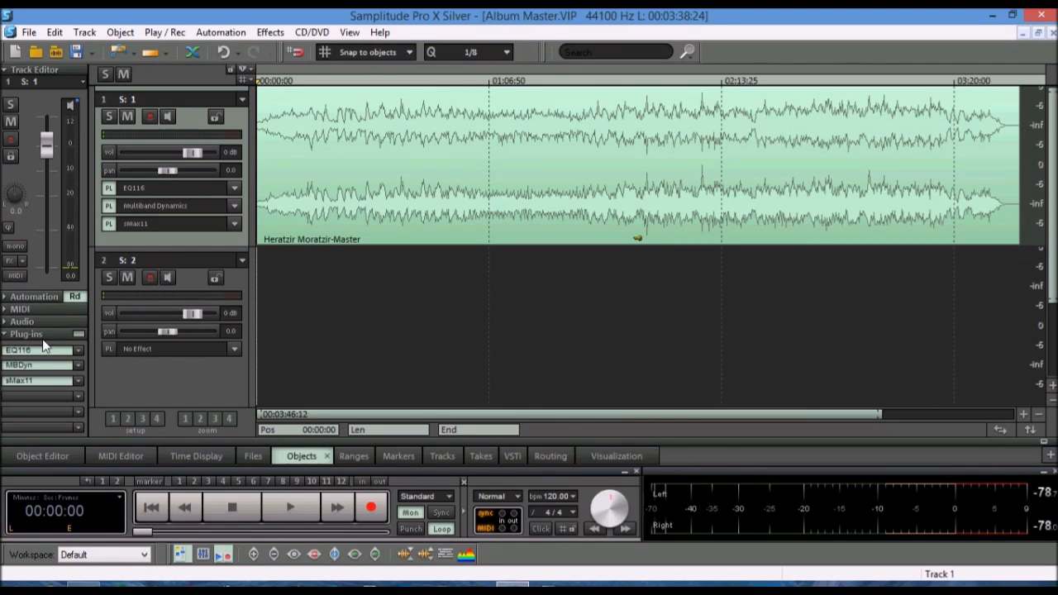
mouse_move(186, 353)
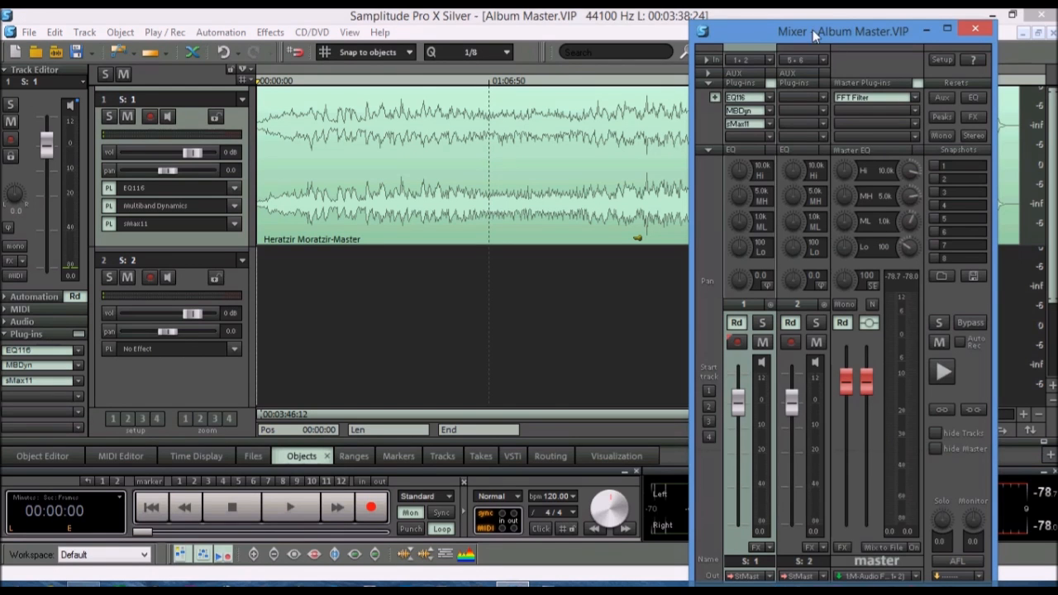
Move the Album Master mixer window toward the centre of the screen
drag(844, 31, 169, 13)
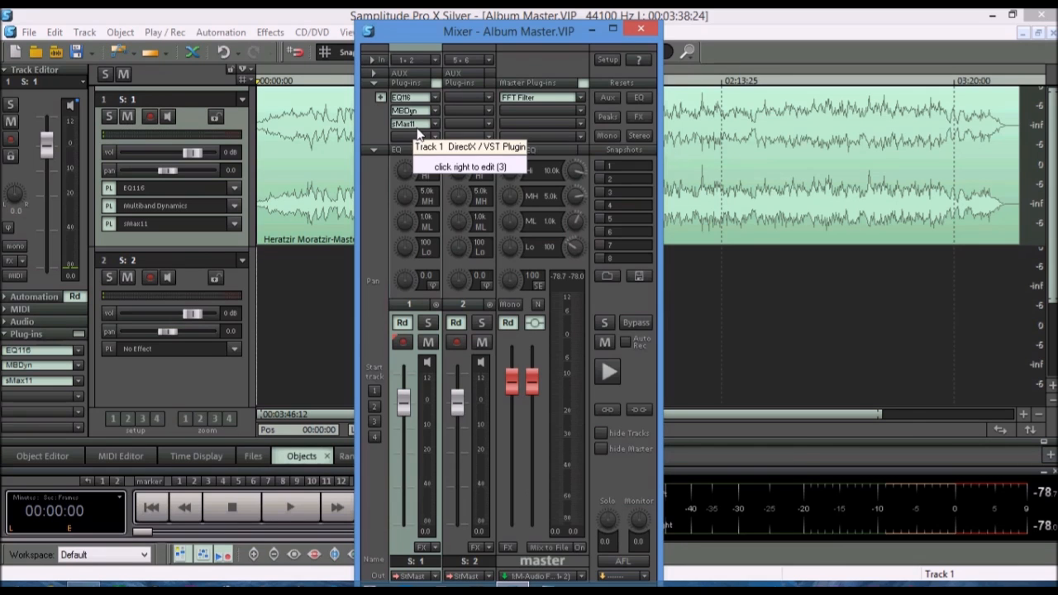
click(640, 28)
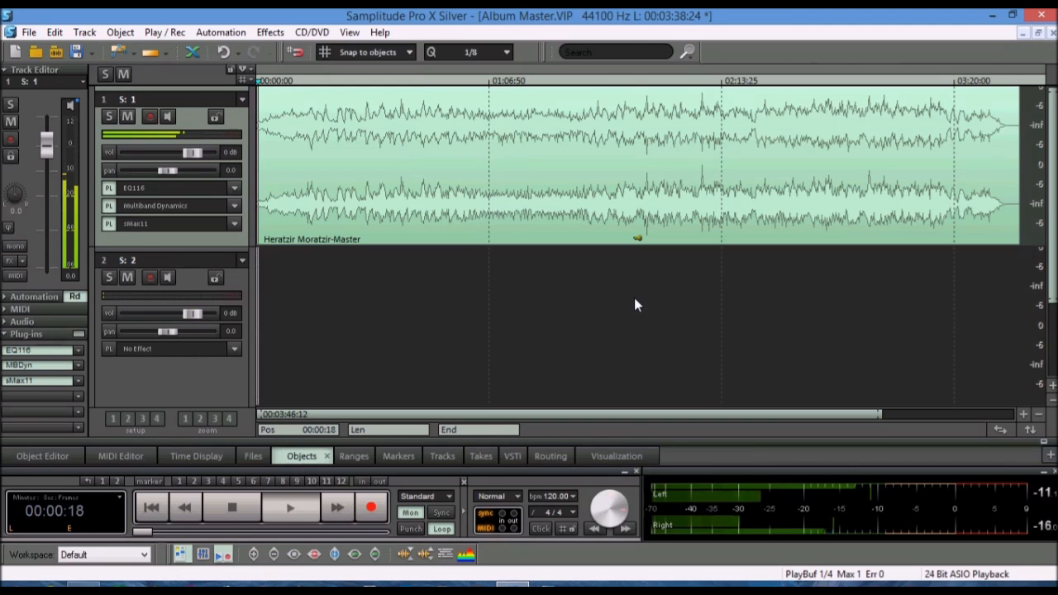
Play the mastered track through EQ116, MBDyn and sMax11, then stop playback
click(288, 507)
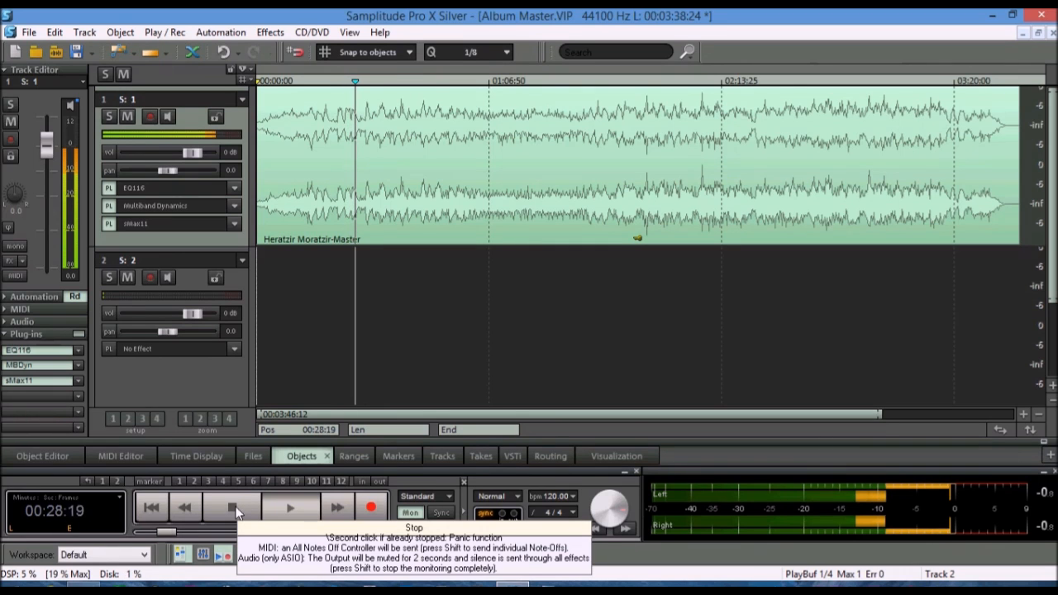
click(231, 508)
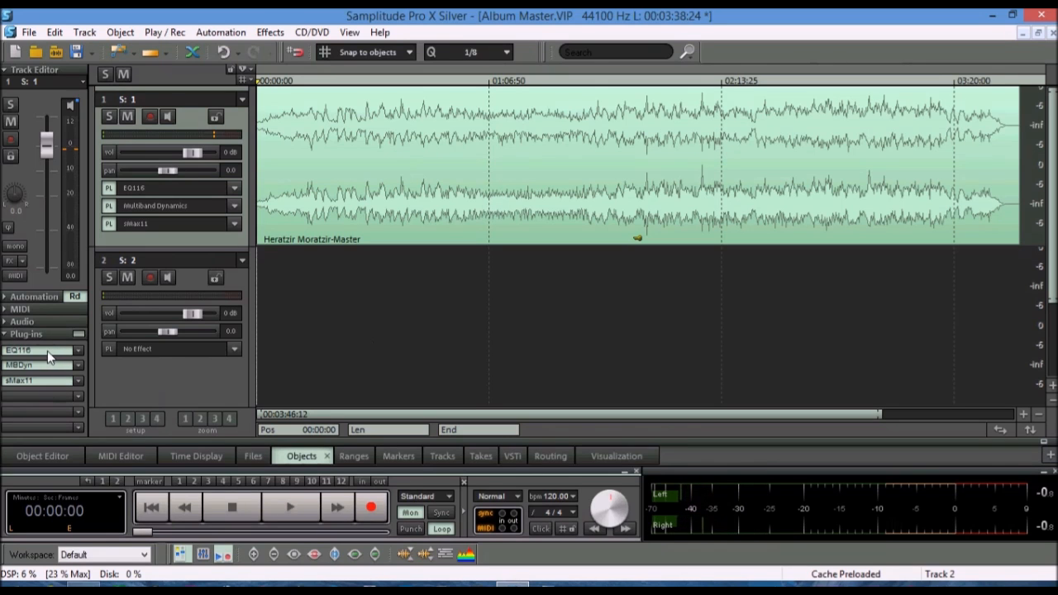
mouse_move(77, 339)
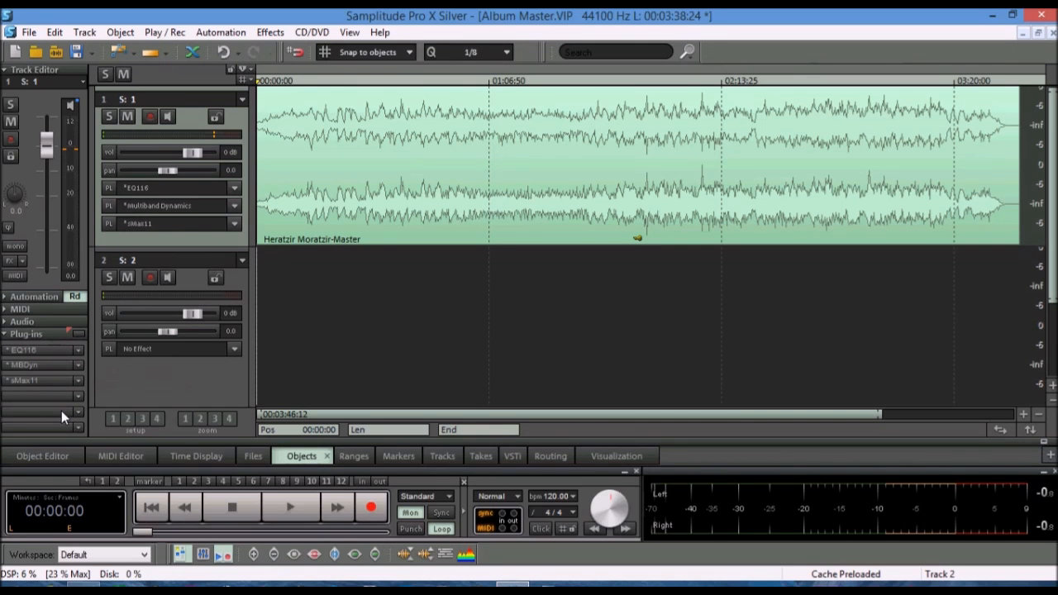
mouse_move(447, 298)
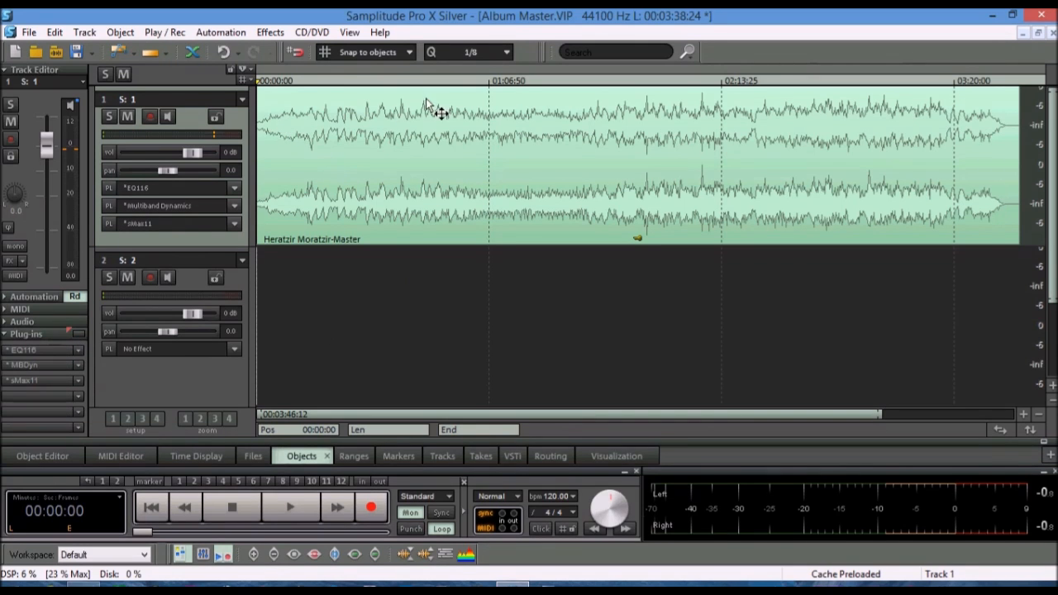
mouse_move(980, 112)
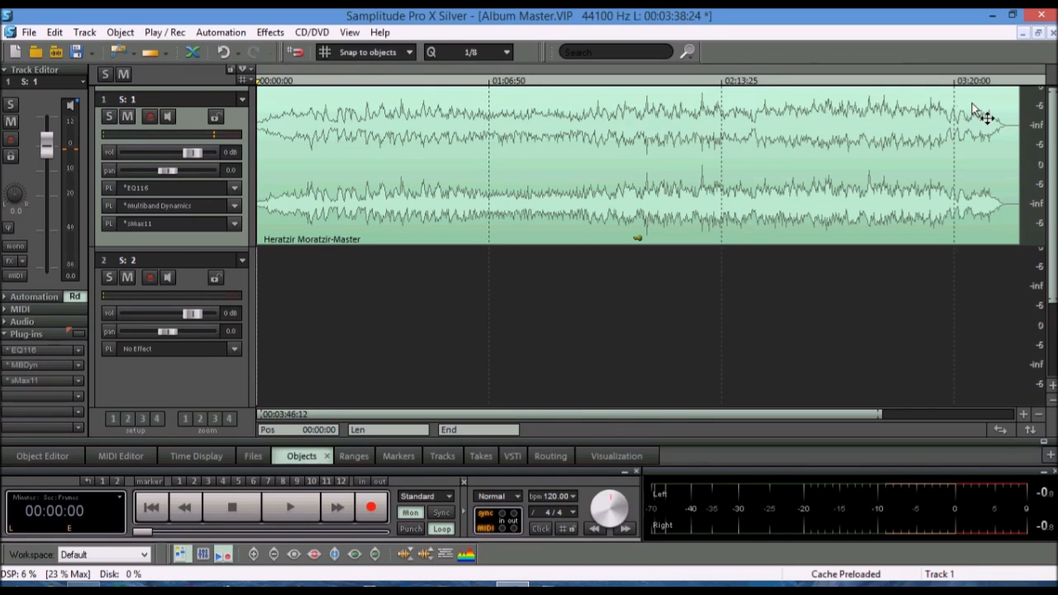
mouse_move(1001, 128)
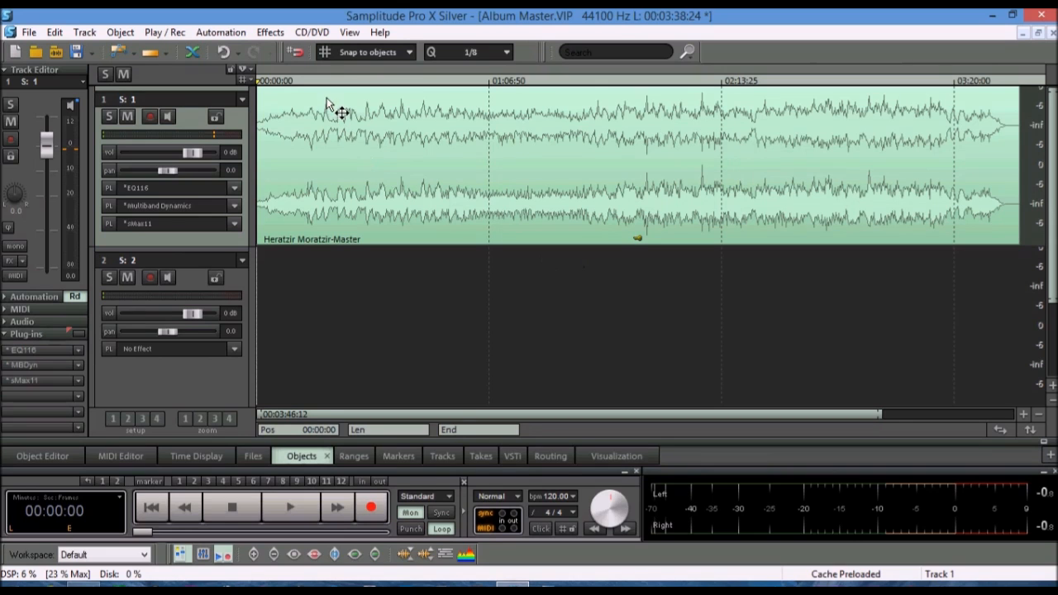
mouse_move(666, 109)
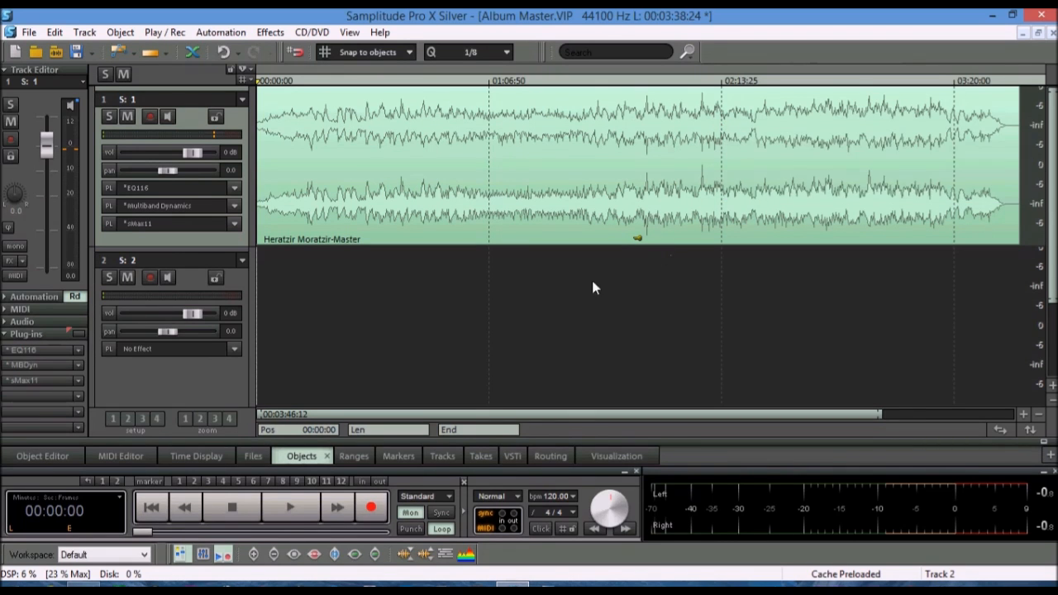
mouse_move(484, 332)
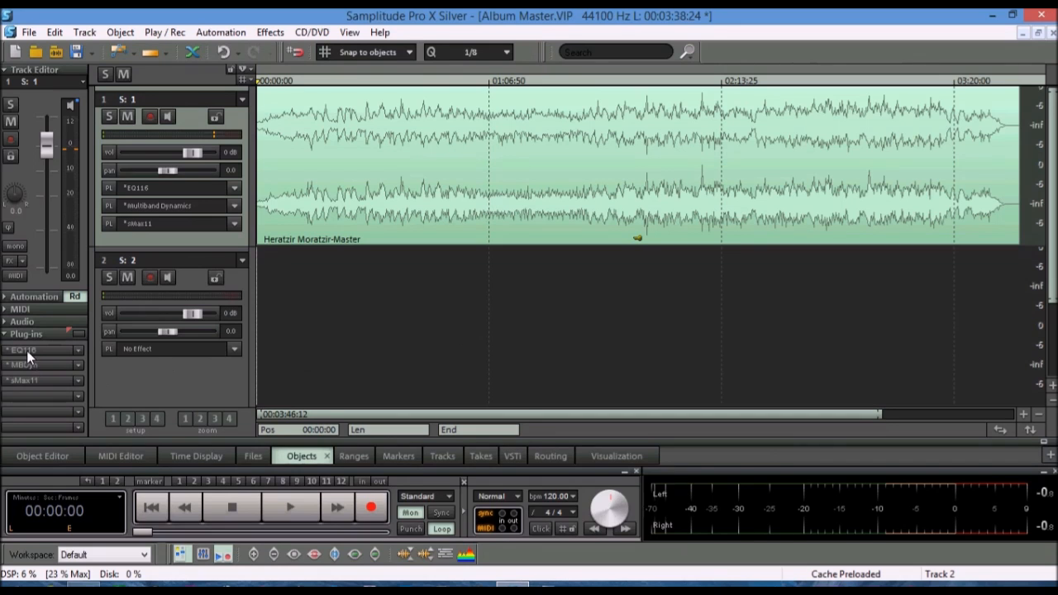
mouse_move(33, 368)
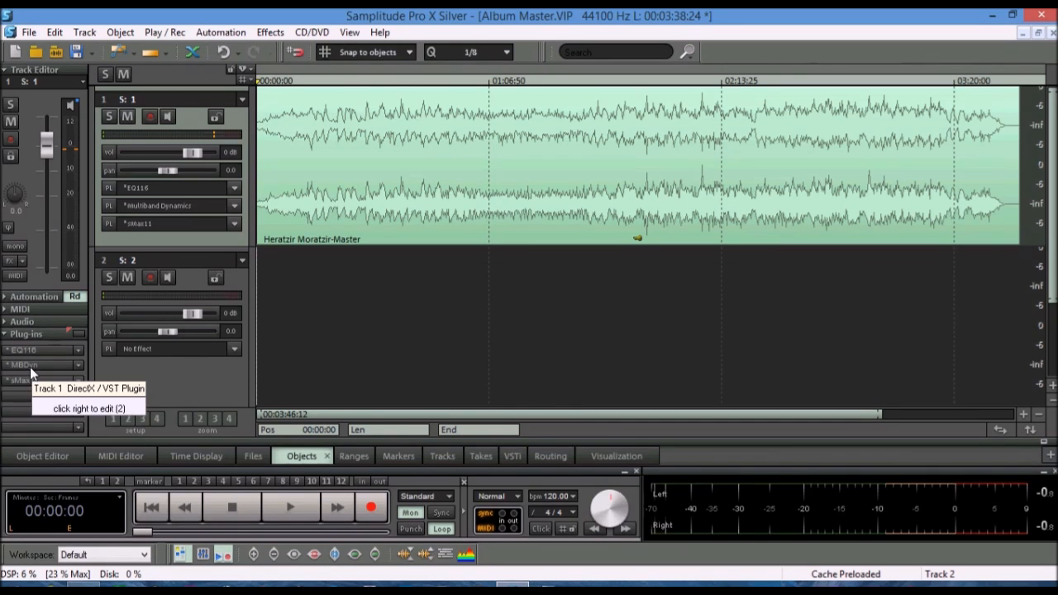
mouse_move(33, 389)
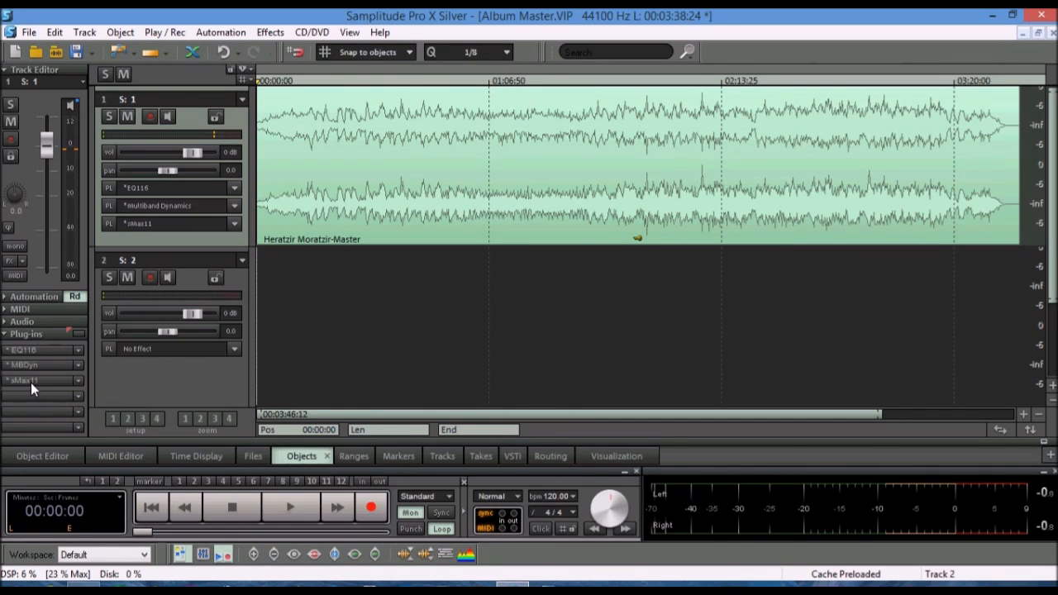
mouse_move(33, 365)
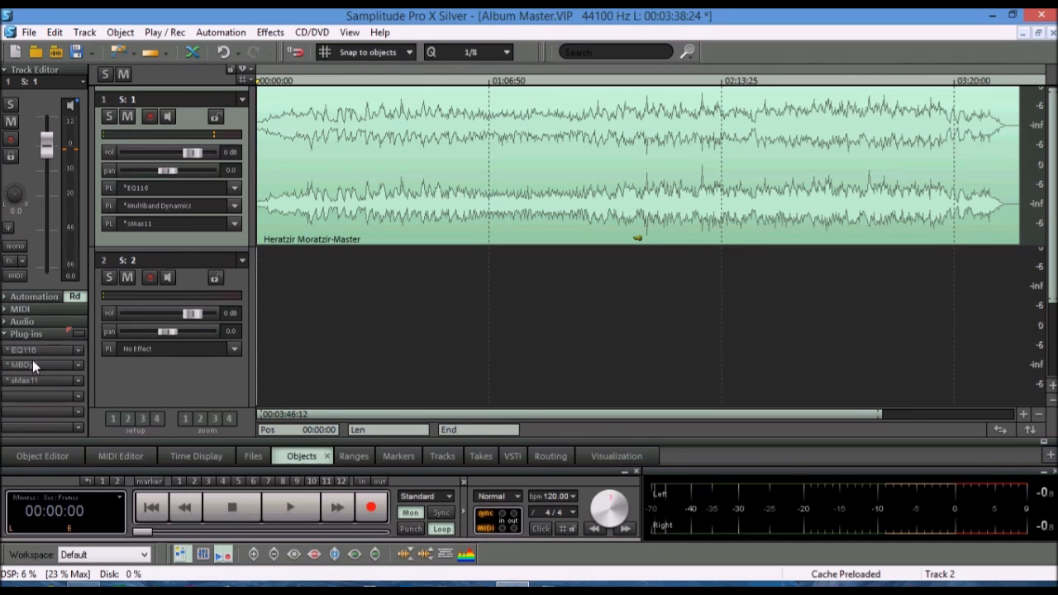
mouse_move(128, 389)
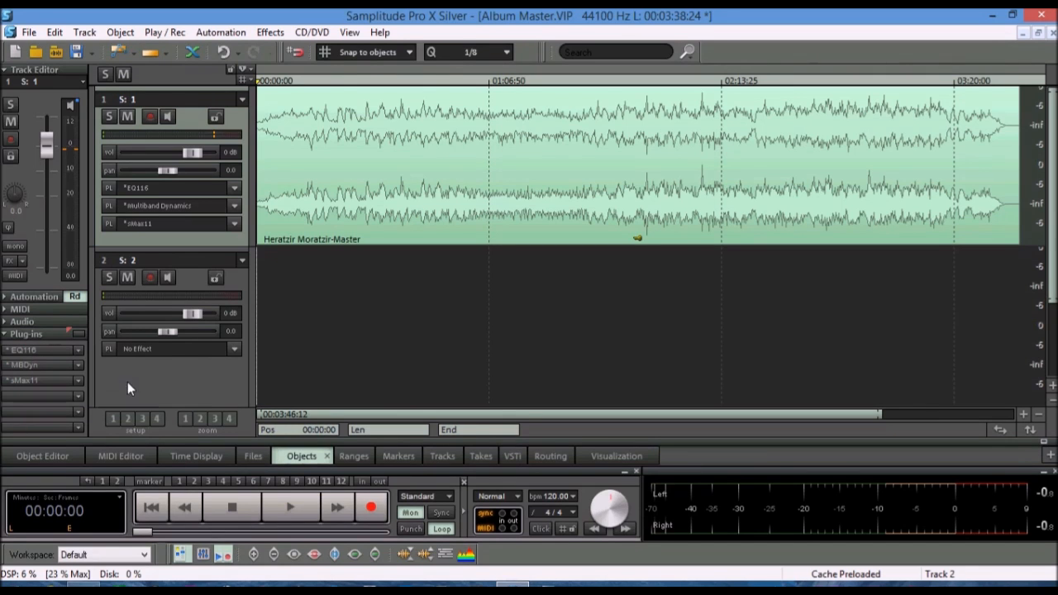
mouse_move(268, 379)
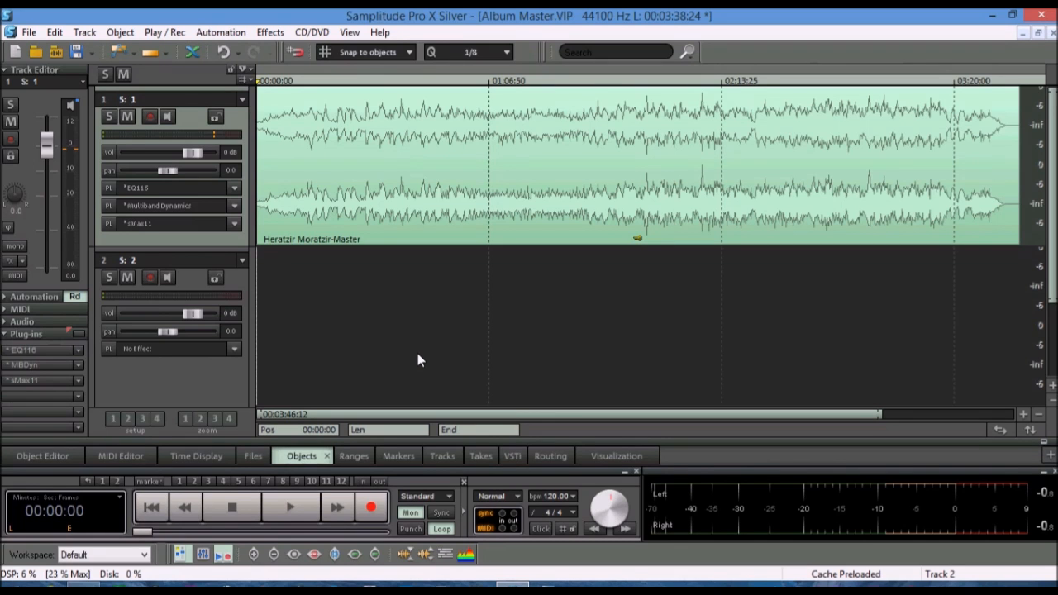
Start playback of Album Master with all three mastering plug-ins bypassed
click(289, 507)
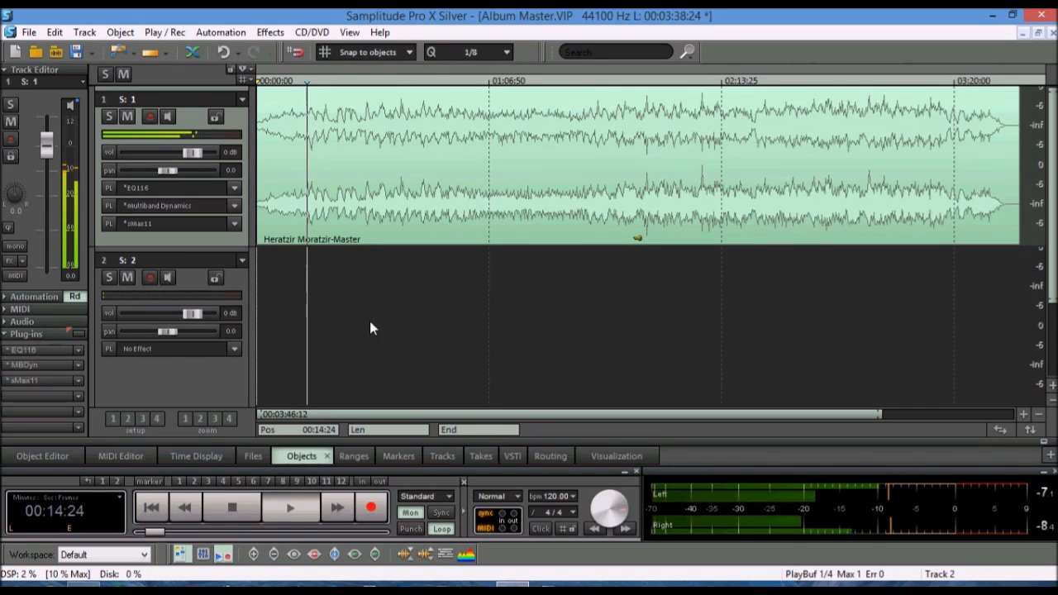
mouse_move(80, 339)
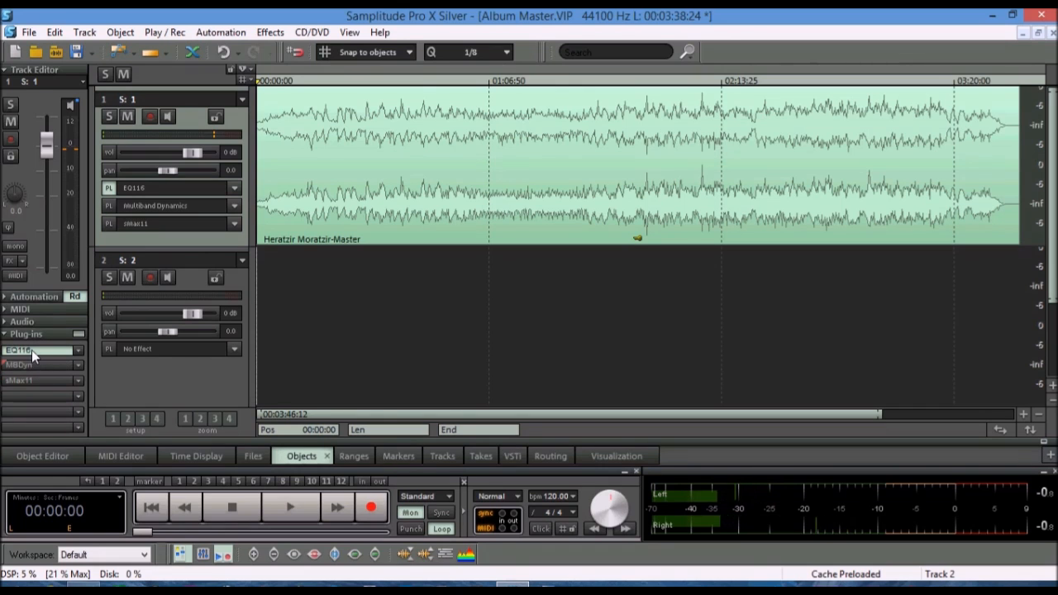
mouse_move(33, 351)
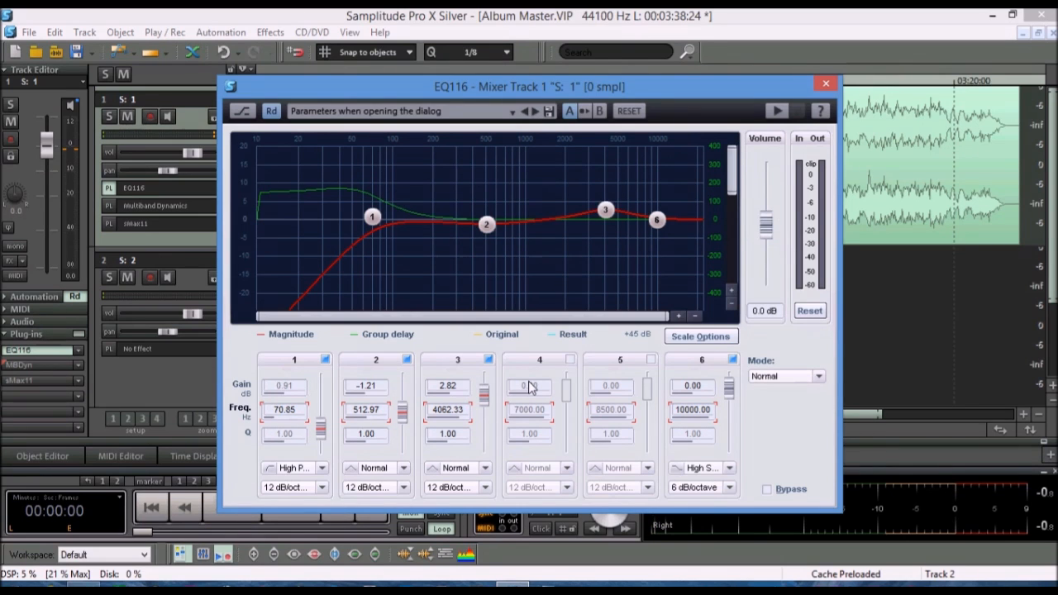
mouse_move(550, 380)
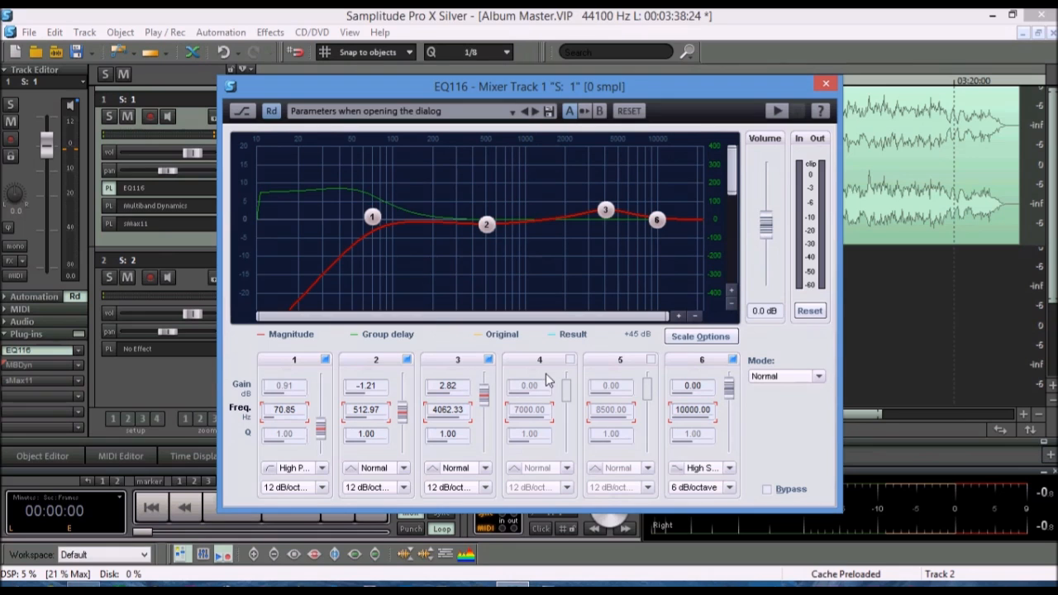
mouse_move(277, 379)
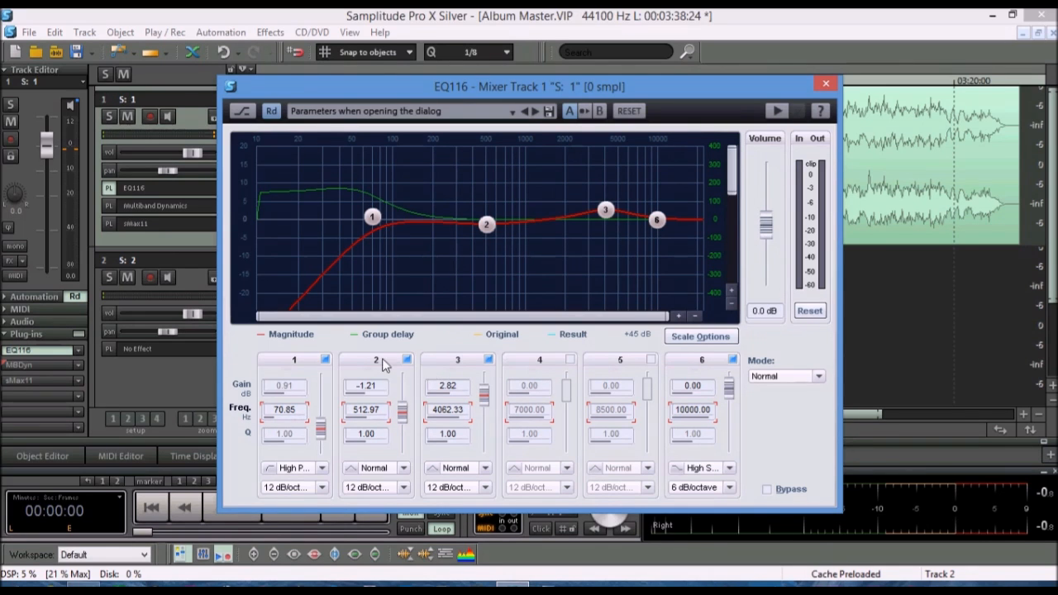
mouse_move(373, 266)
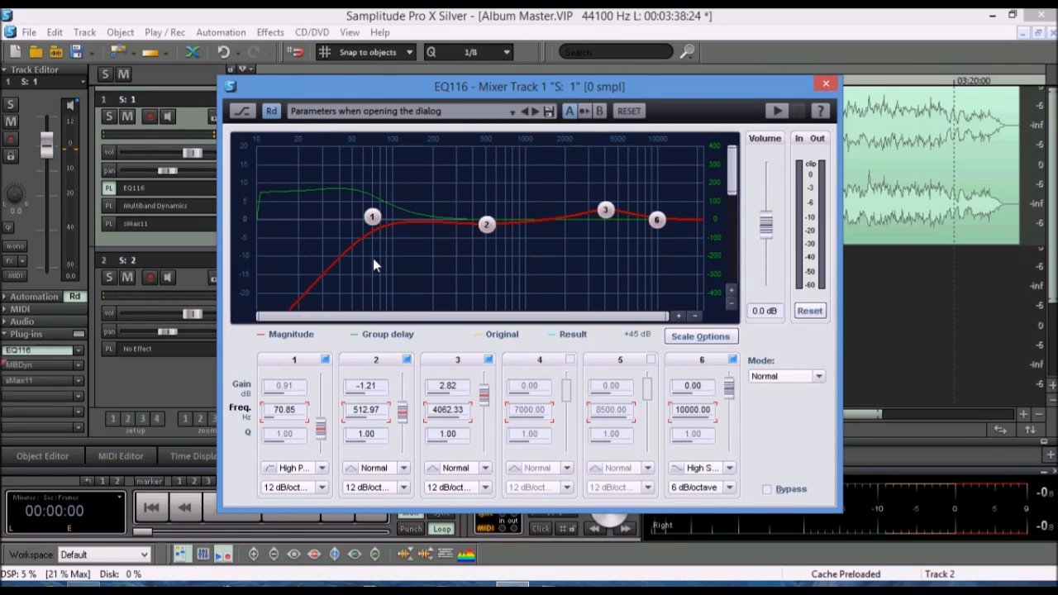
mouse_move(323, 474)
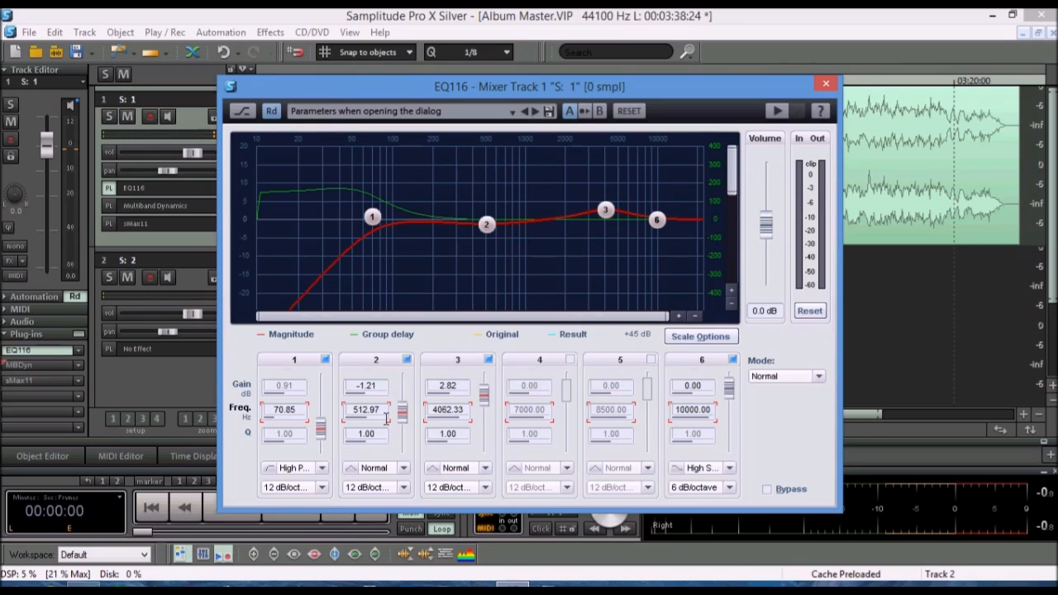
mouse_move(488, 279)
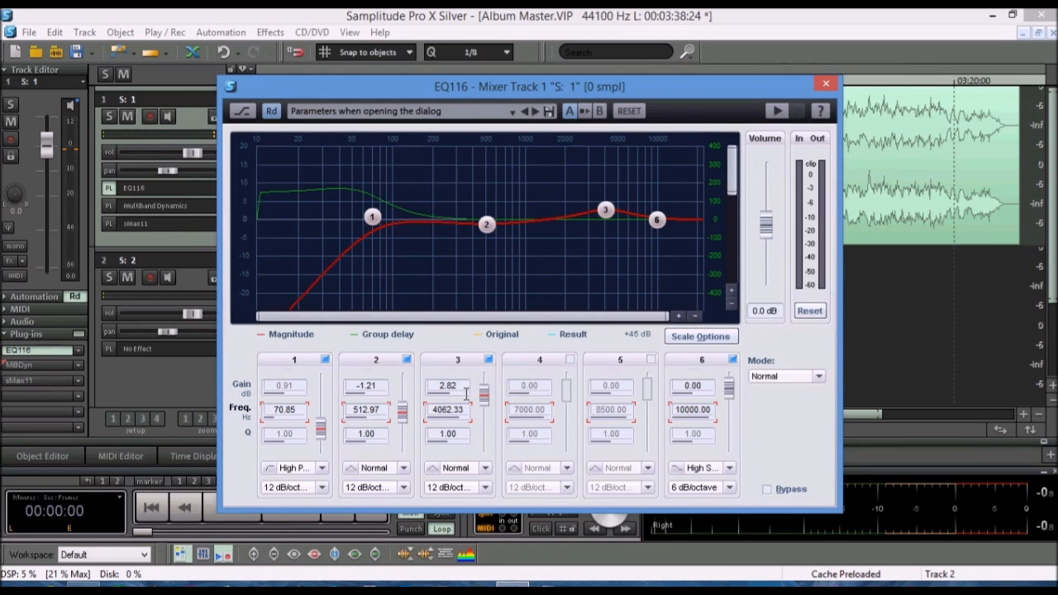
mouse_move(644, 222)
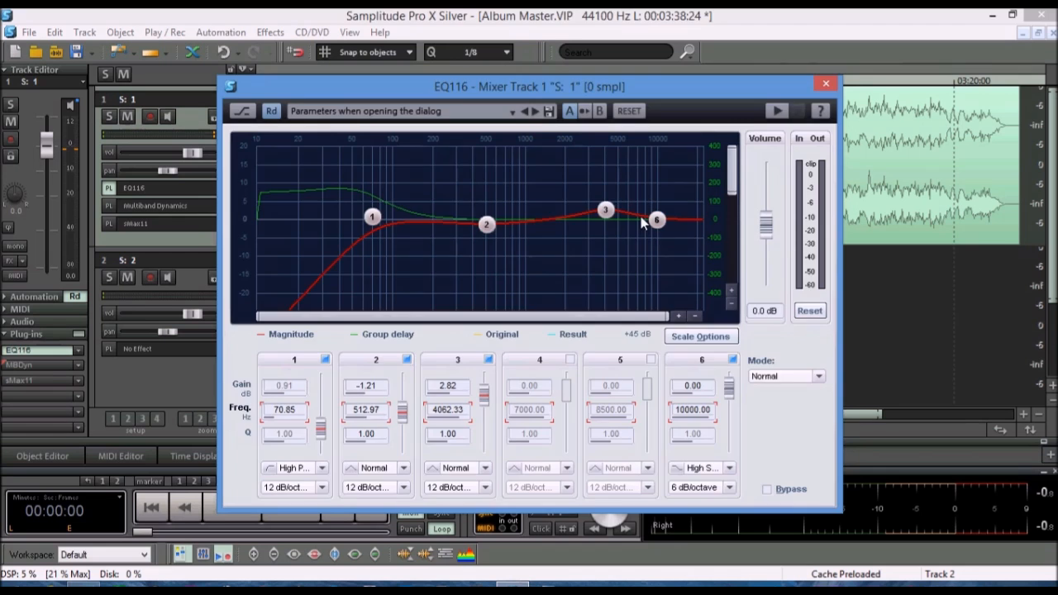
Give Multiband Dynamics band 1 Comp. Max mode, ratio 2.50, threshold -17 dB, bands unlinked
click(825, 83)
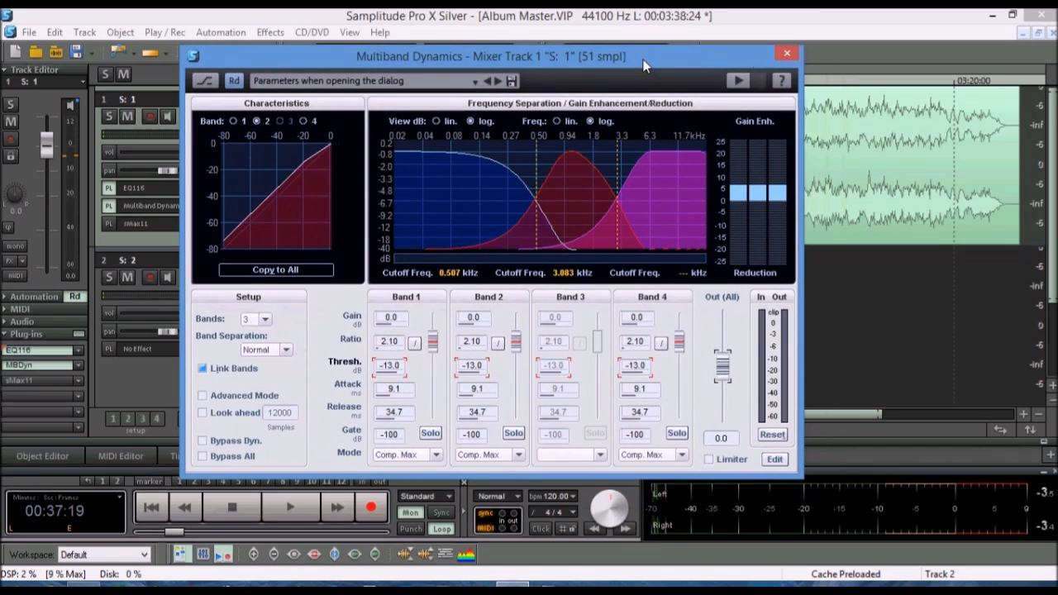
mouse_move(662, 308)
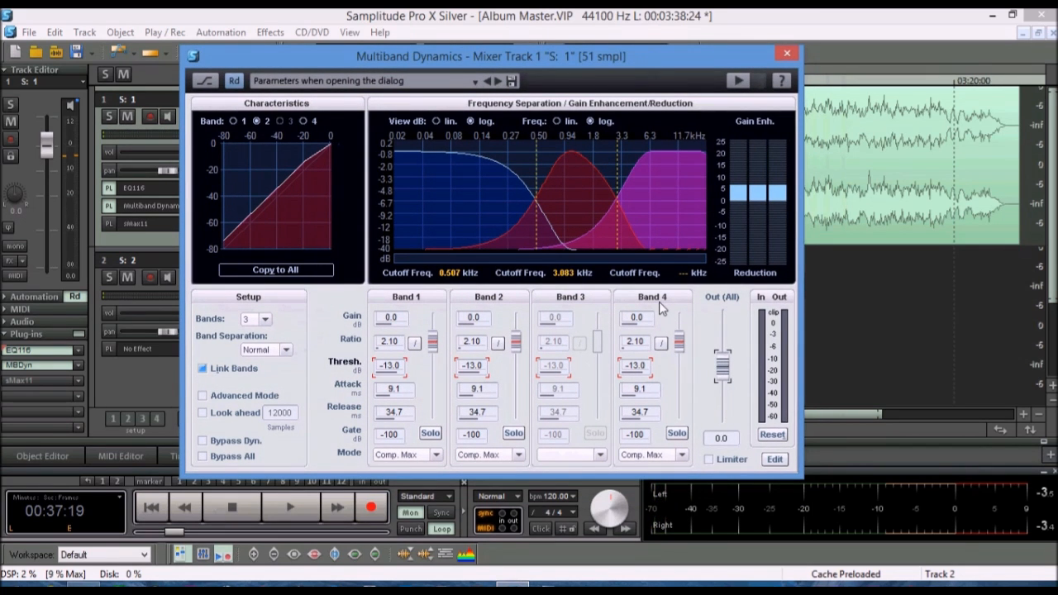
mouse_move(633, 219)
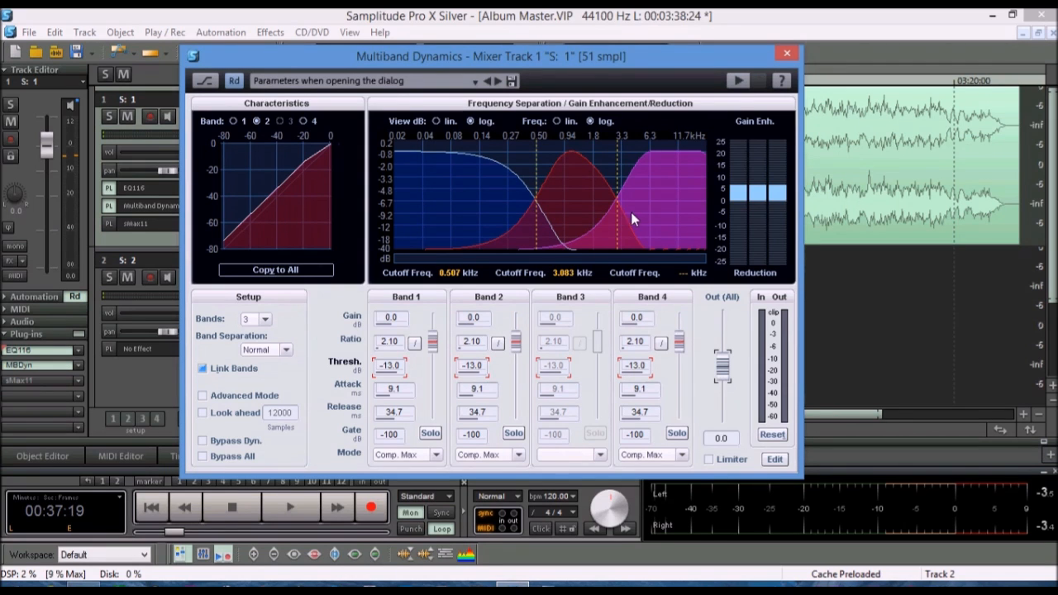
mouse_move(595, 215)
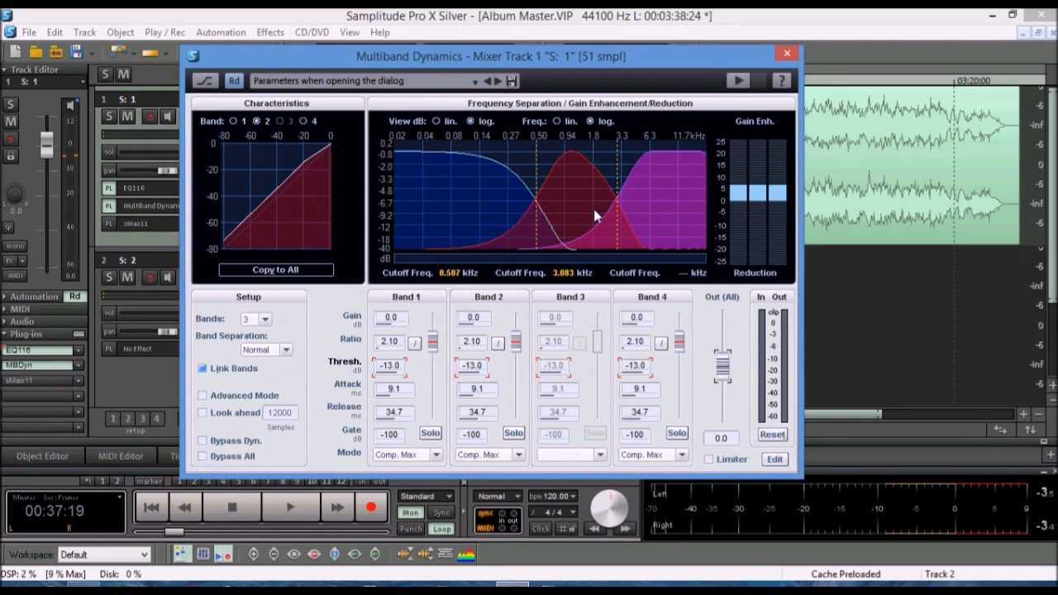
mouse_move(480, 302)
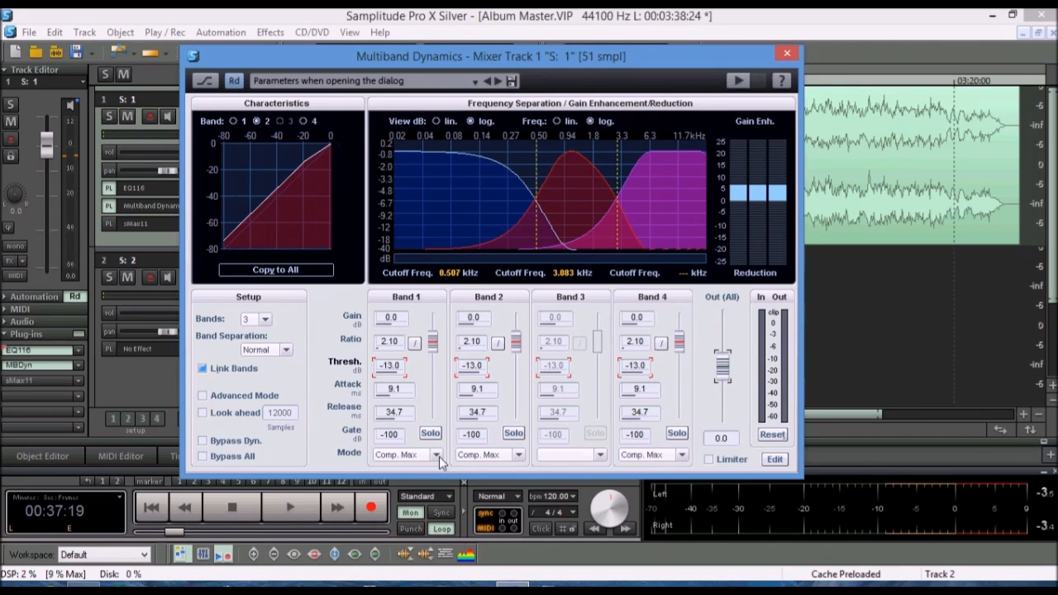
click(435, 454)
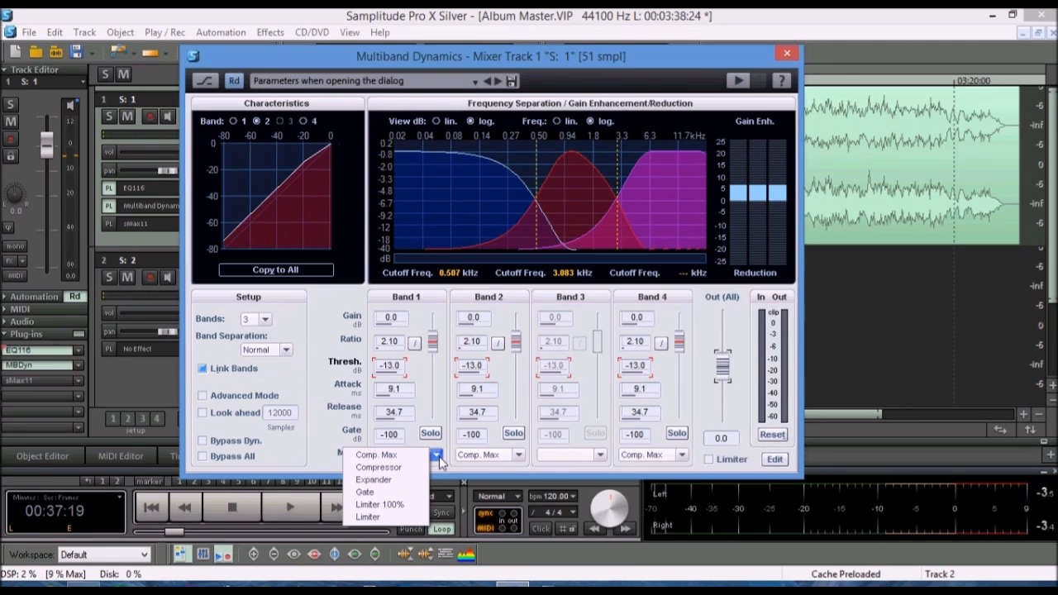
click(436, 455)
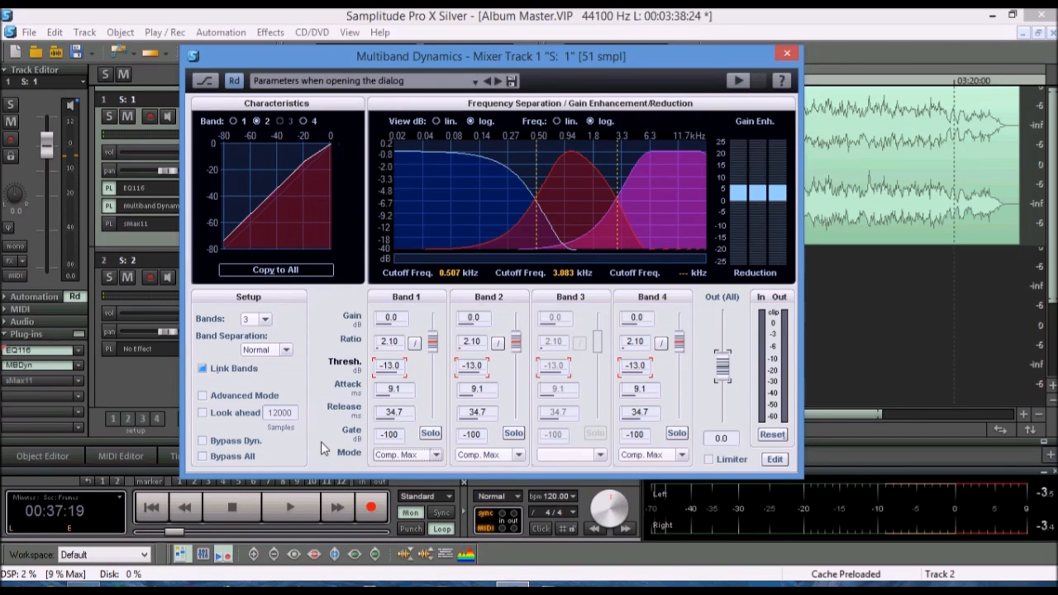
mouse_move(542, 213)
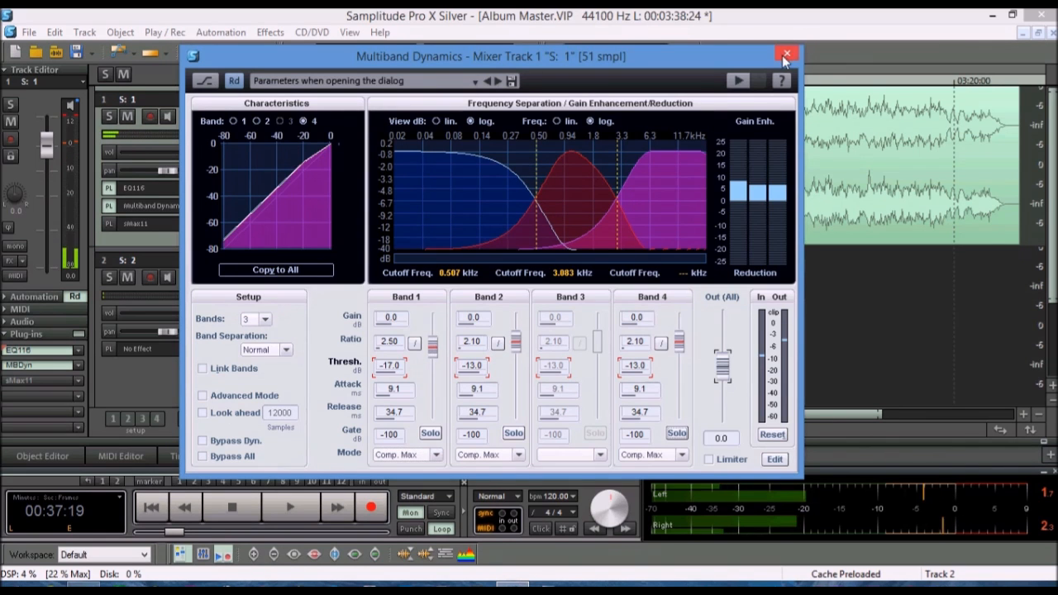
click(785, 53)
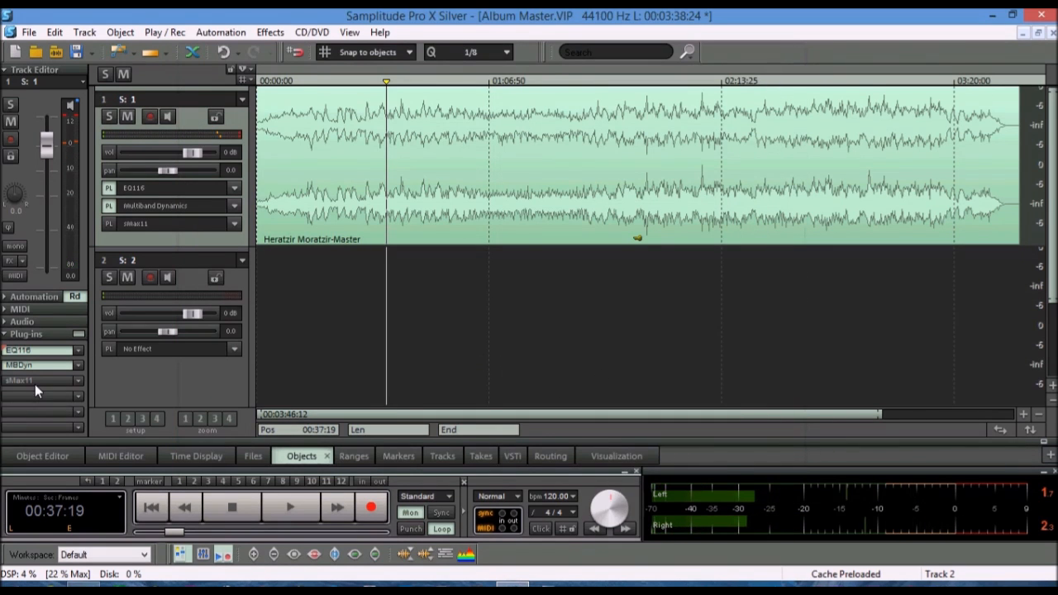
mouse_move(41, 380)
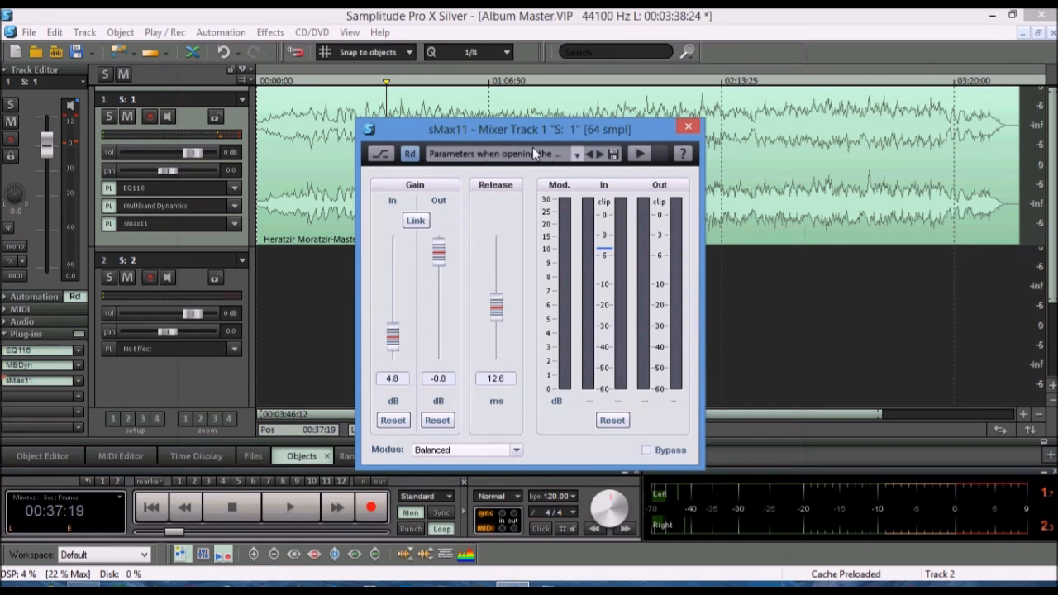
Audition sMax11 (In 4.8 dB, Out -0.8 dB) bypassed versus active, then close it
drag(529, 129, 529, 69)
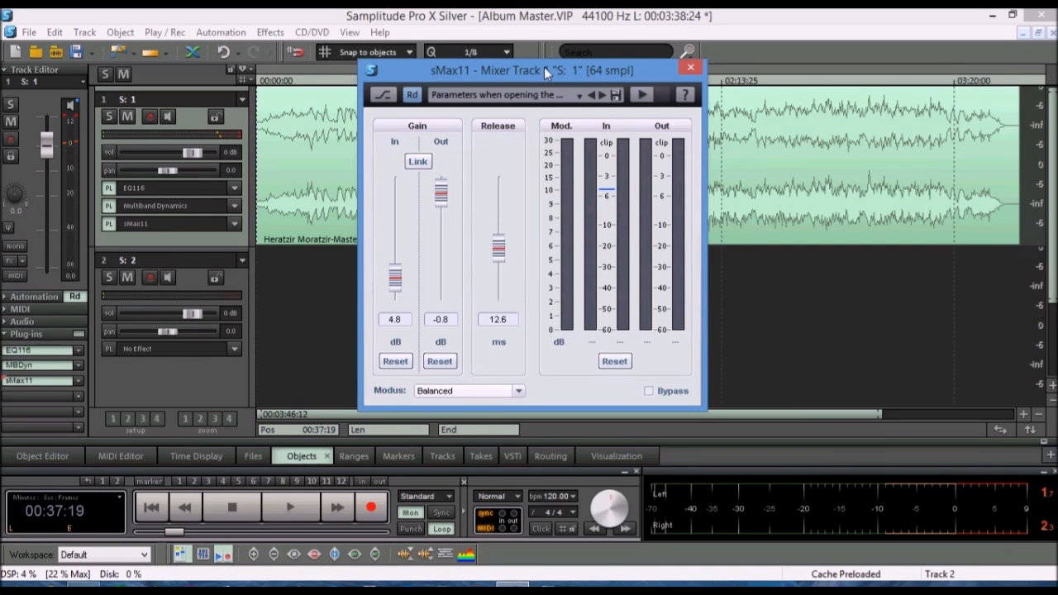
mouse_move(416, 137)
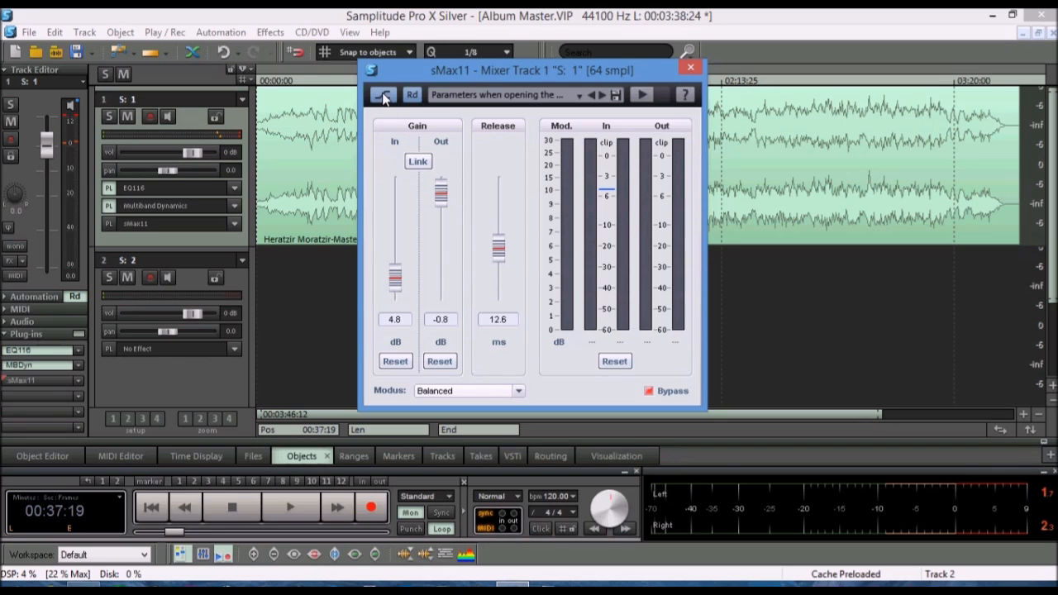
click(289, 508)
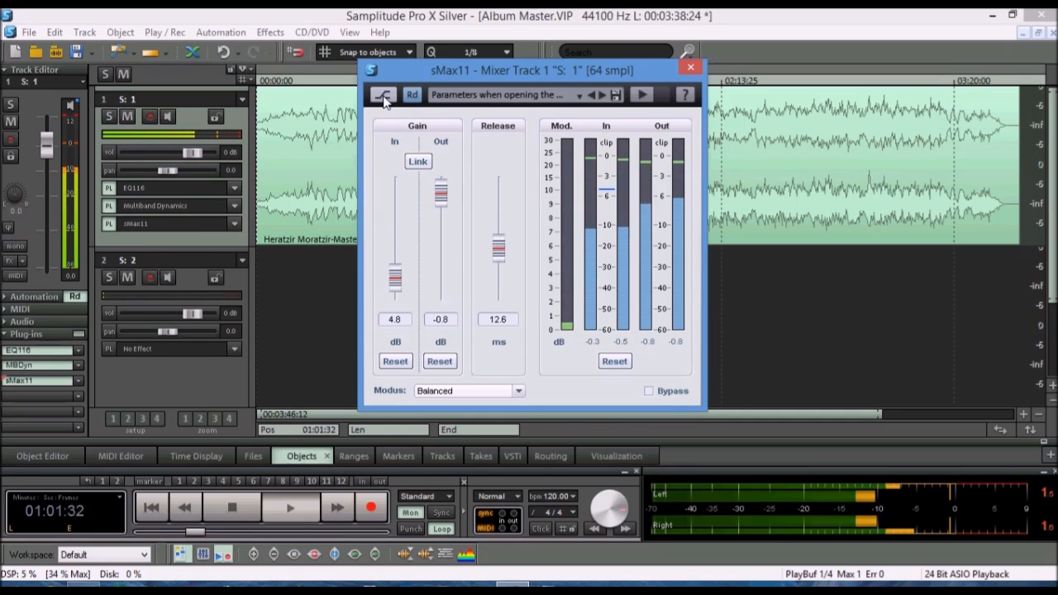
click(690, 67)
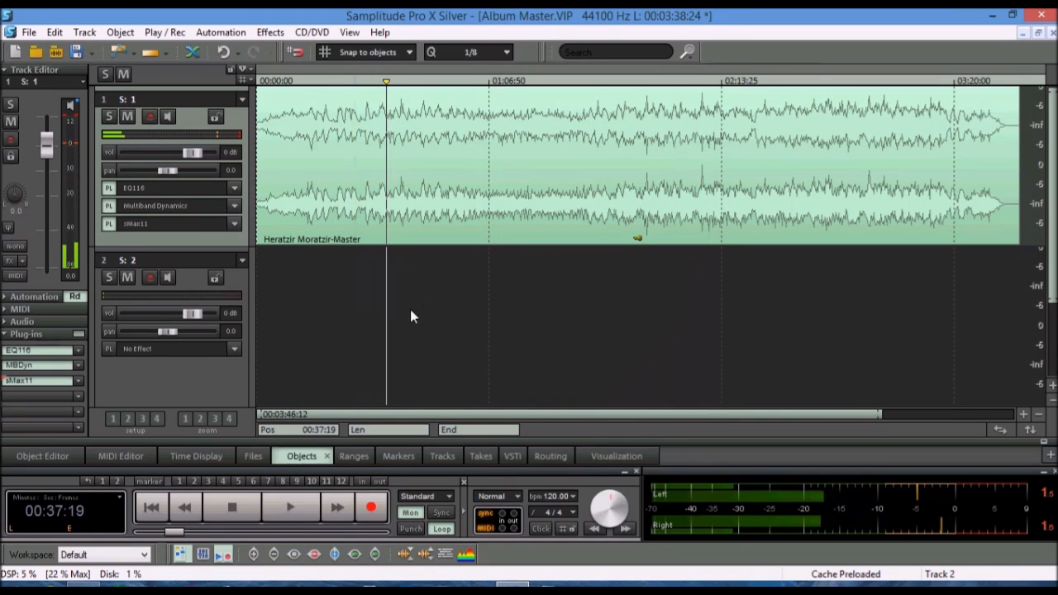